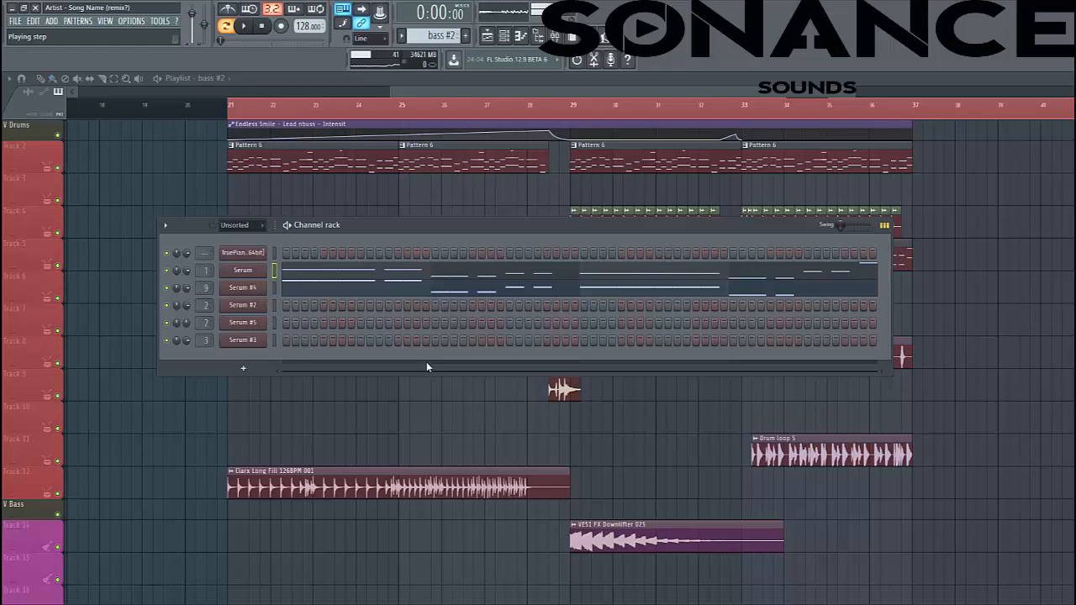
- Play the bass pattern, solo the Serum channel and bring up the Serum plugin window
{"action": "left_click", "coordinate": [227, 27]}
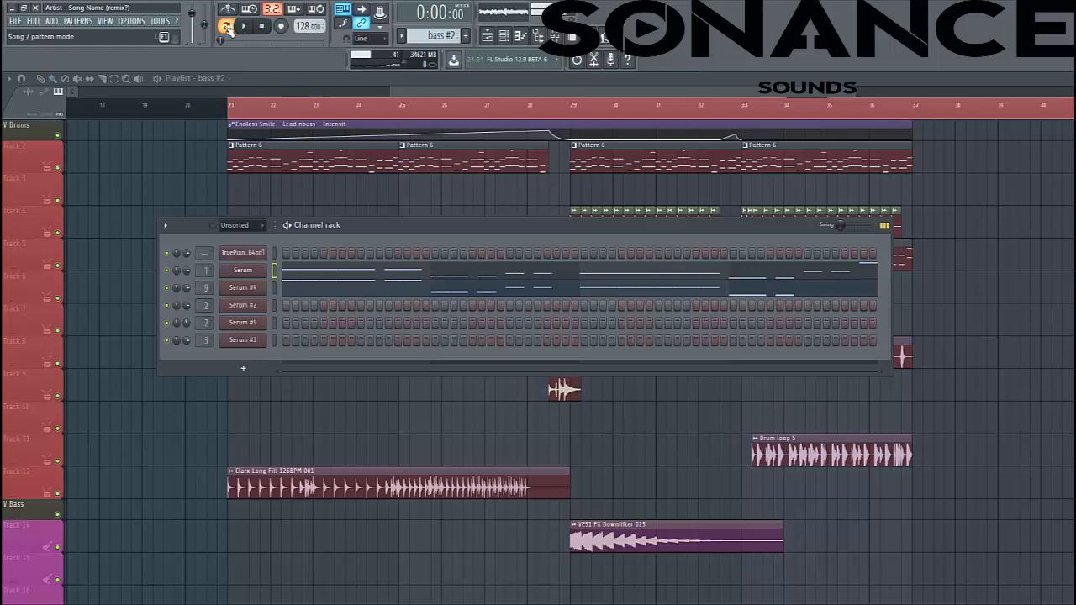
{"action": "left_click", "coordinate": [242, 27]}
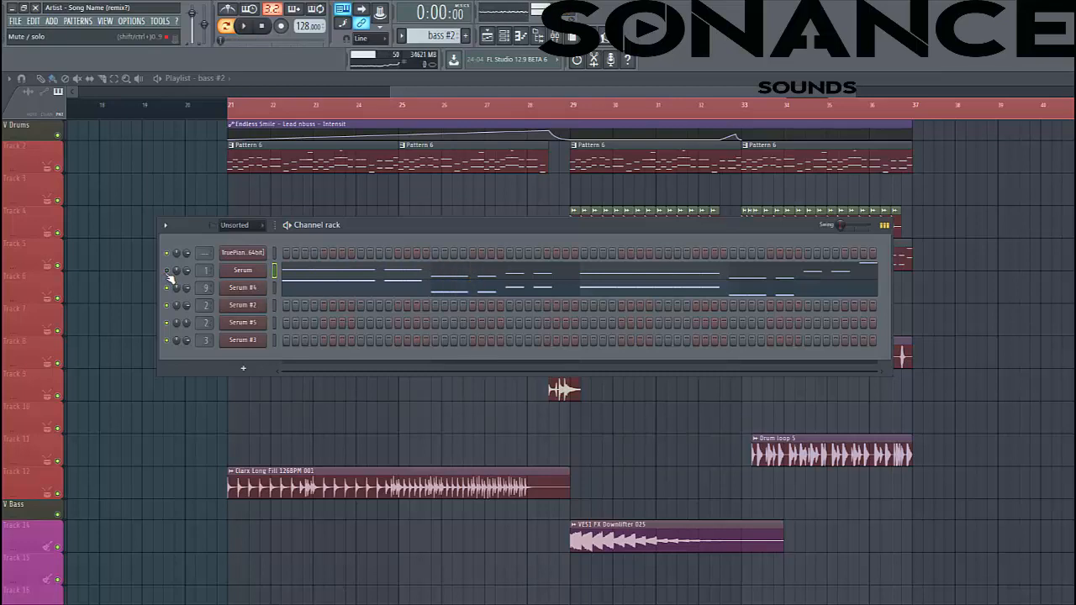
{"action": "left_click", "coordinate": [243, 26]}
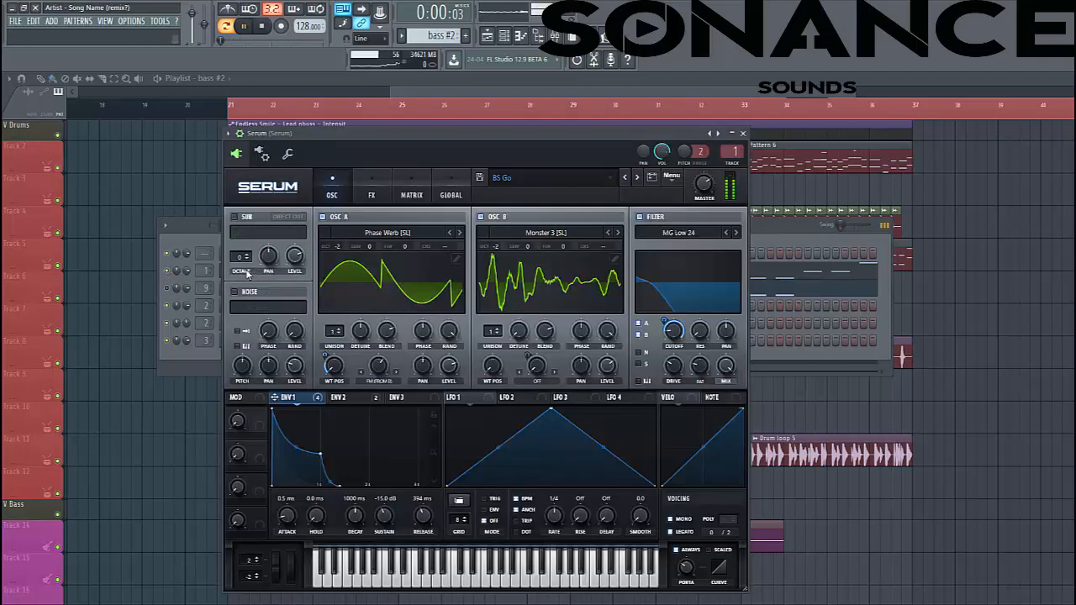
- Init the preset, then load Phase Werb [SL] into OSC A at OCT -2
{"action": "left_click", "coordinate": [671, 178]}
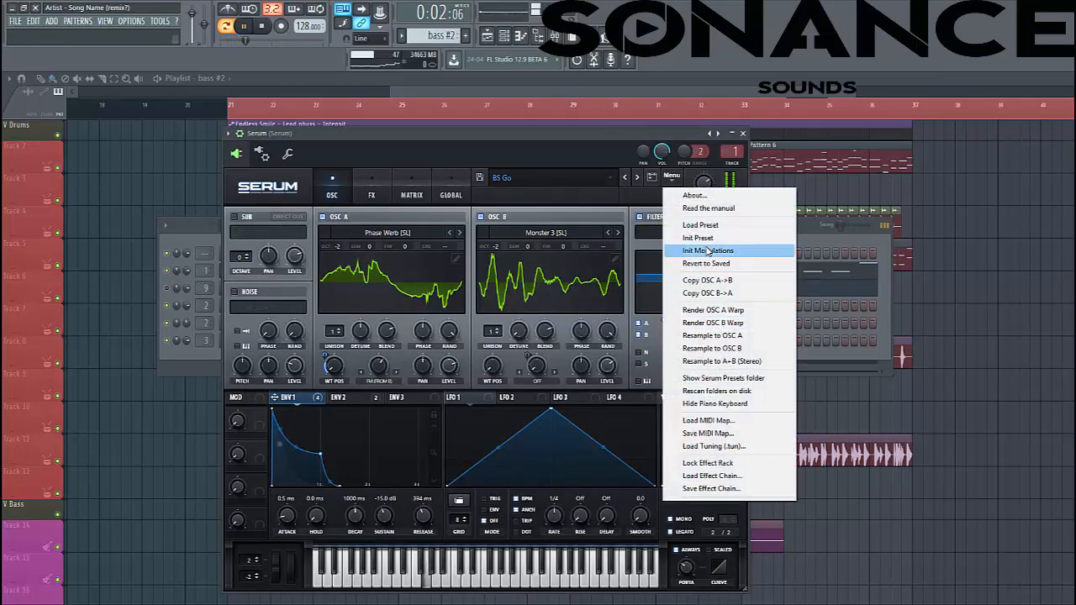
{"action": "left_click", "coordinate": [697, 237]}
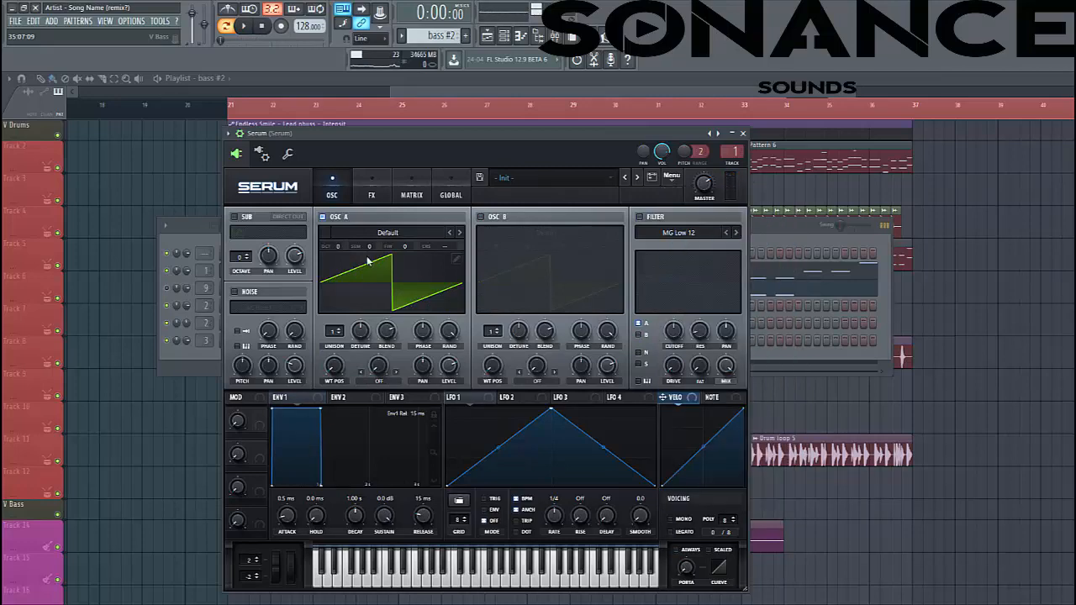
{"action": "left_click", "coordinate": [387, 233]}
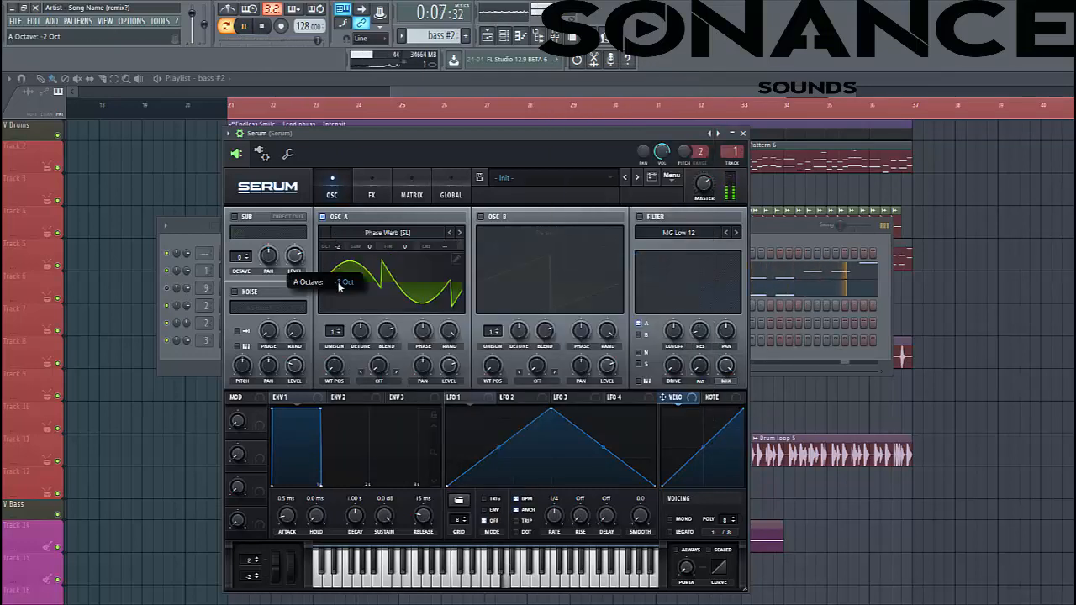
- Load Monster 3 [SL] into OSC B at OCT -2 and pull down ENV 1's sustain
{"action": "left_click", "coordinate": [546, 232]}
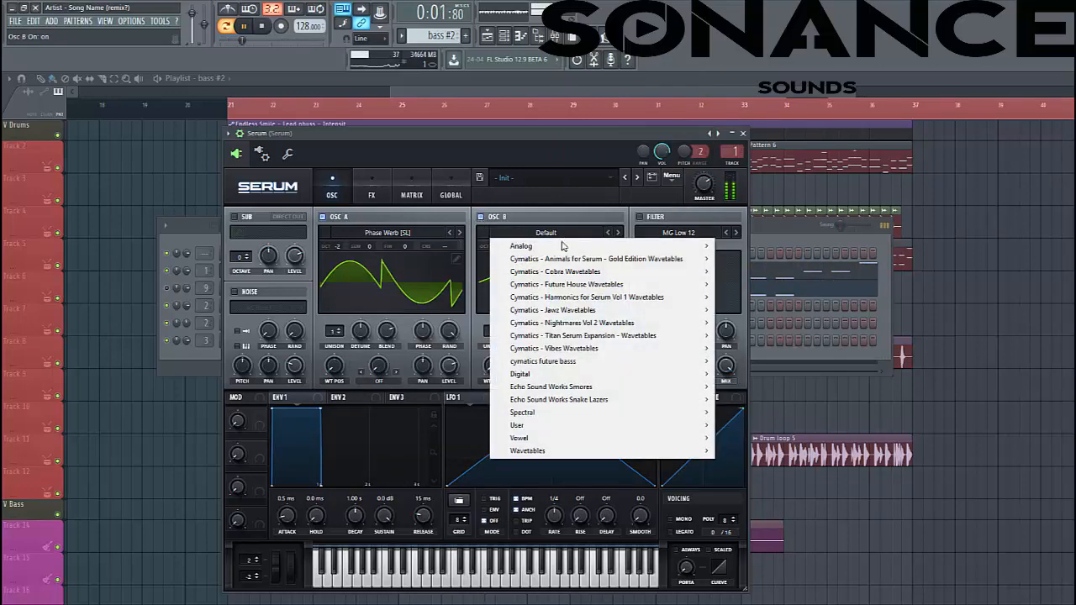
{"action": "mouse_move", "coordinate": [521, 411]}
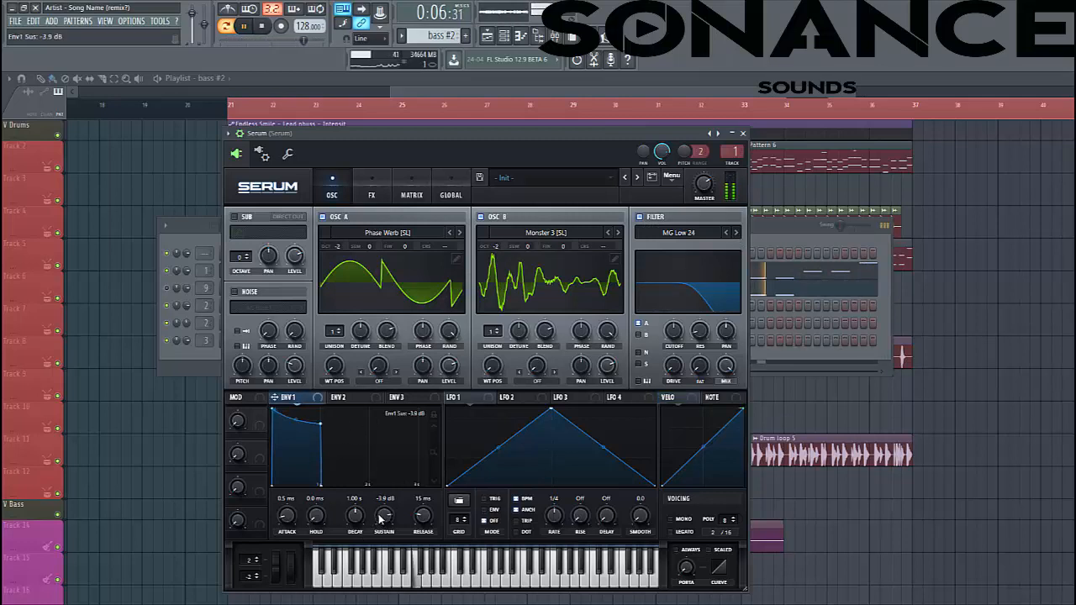
{"action": "left_click_drag", "start_coordinate": [383, 513], "coordinate": [384, 521]}
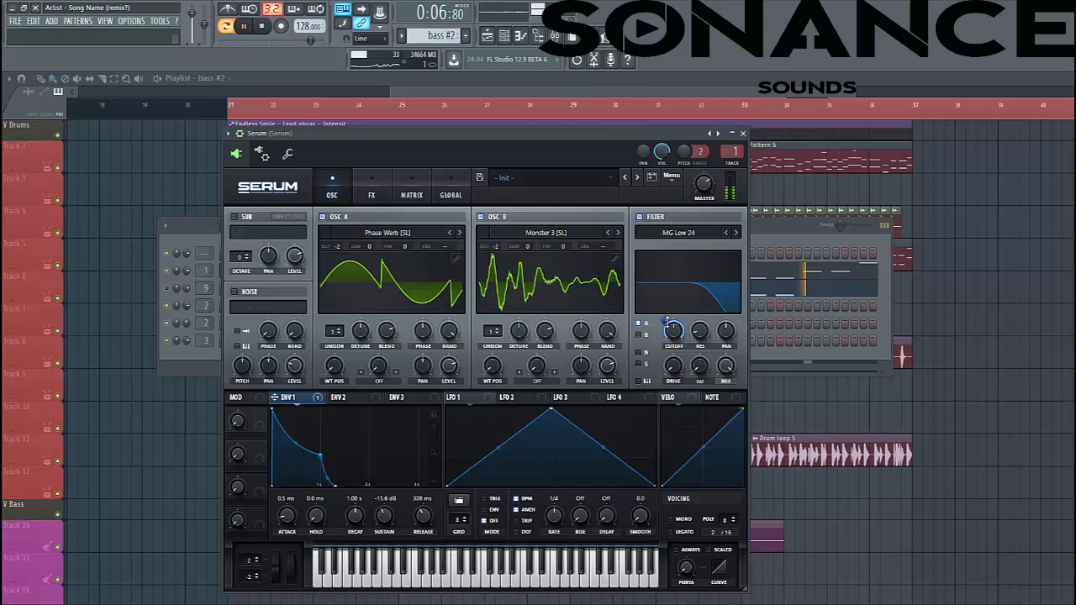
- Confirm Env 1 > Fil Cutoff in the Matrix, lower the cutoff, and route ENV 1 to OSC A WT POS
{"action": "left_click", "coordinate": [411, 185]}
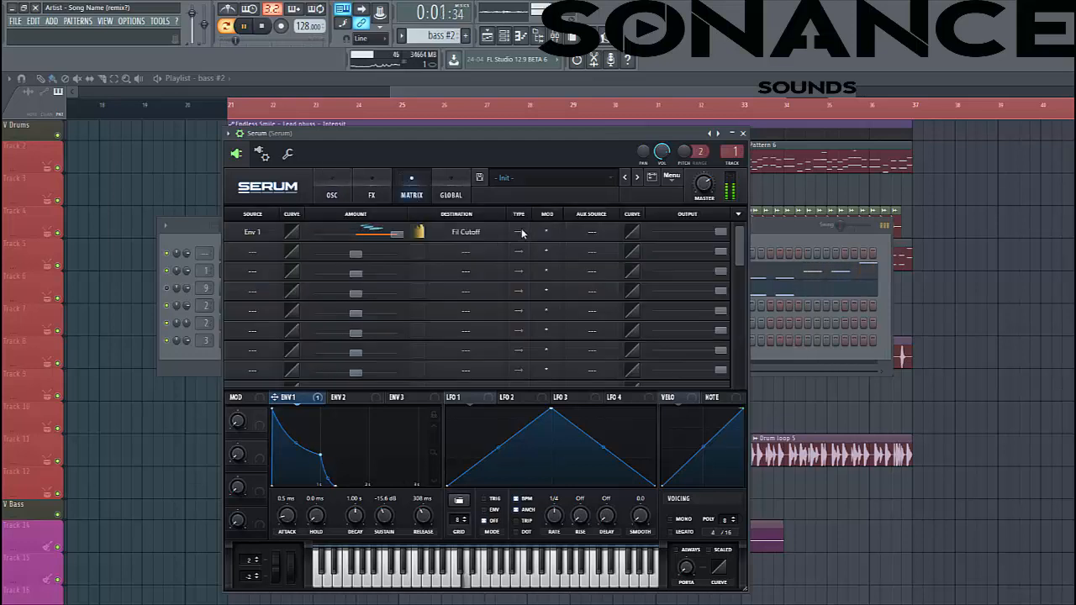
{"action": "left_click", "coordinate": [331, 185]}
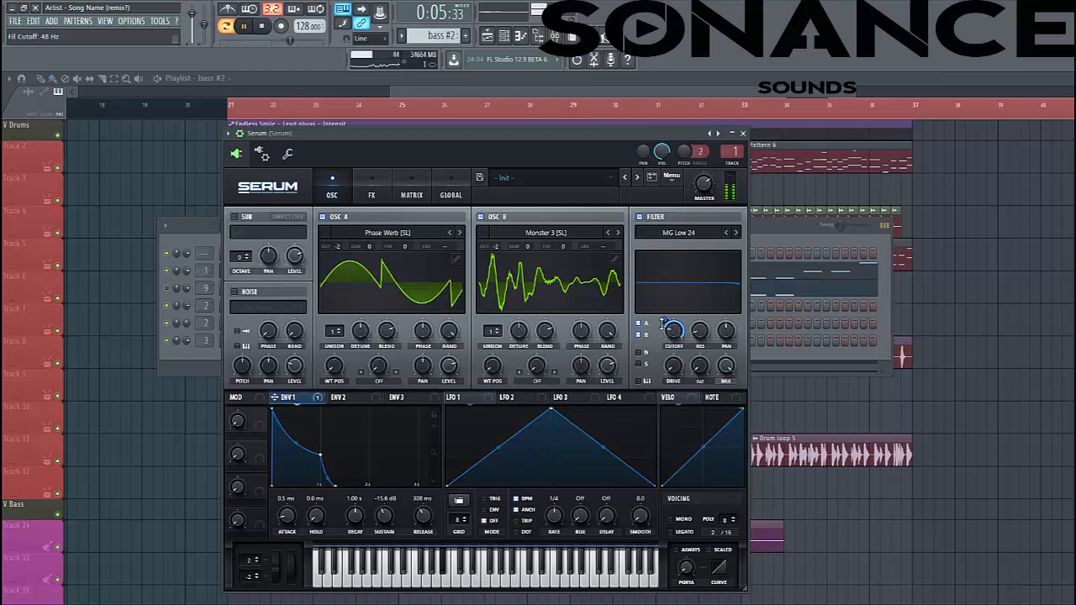
{"action": "left_click_drag", "start_coordinate": [672, 328], "coordinate": [672, 336]}
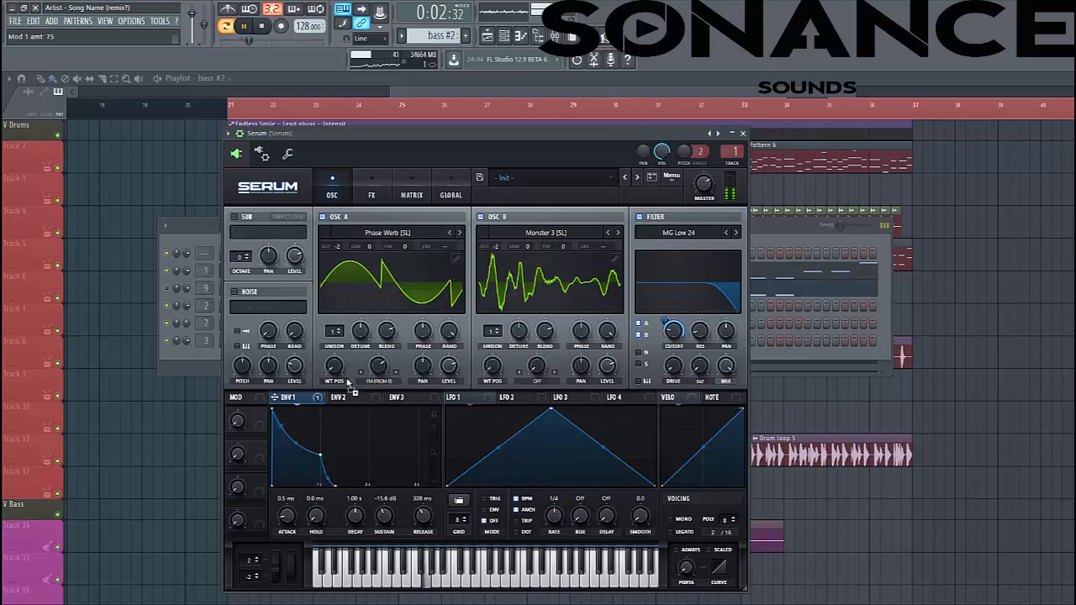
{"action": "left_click_drag", "start_coordinate": [333, 366], "coordinate": [333, 374]}
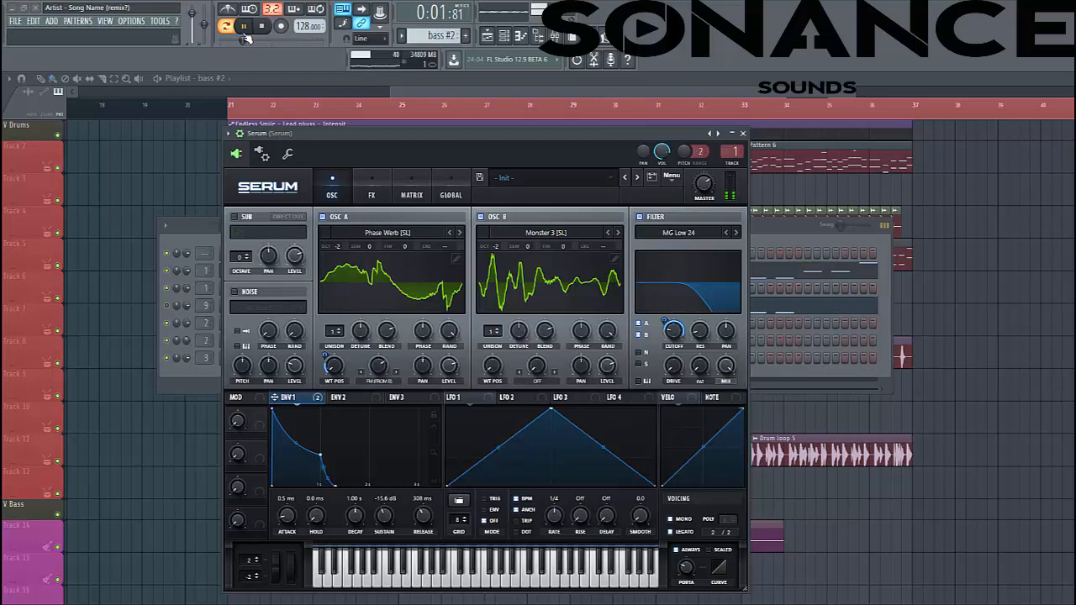
{"action": "left_click", "coordinate": [371, 188]}
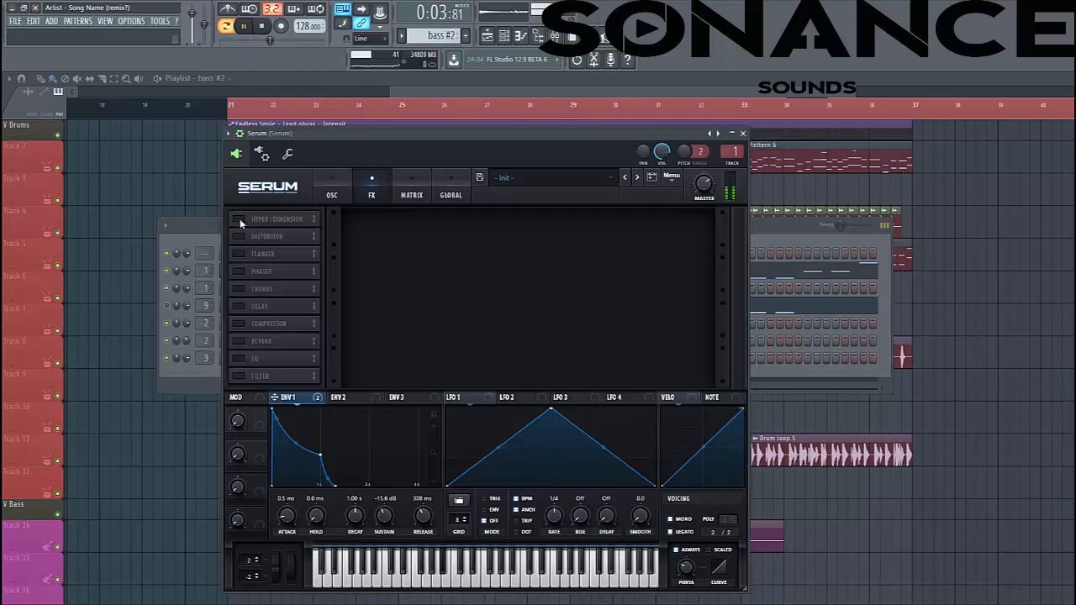
- Enable Hyper/Dimension and EQ, with ENV 1 modulating the distortion drive, then review the Matrix routings
{"action": "left_click", "coordinate": [240, 219]}
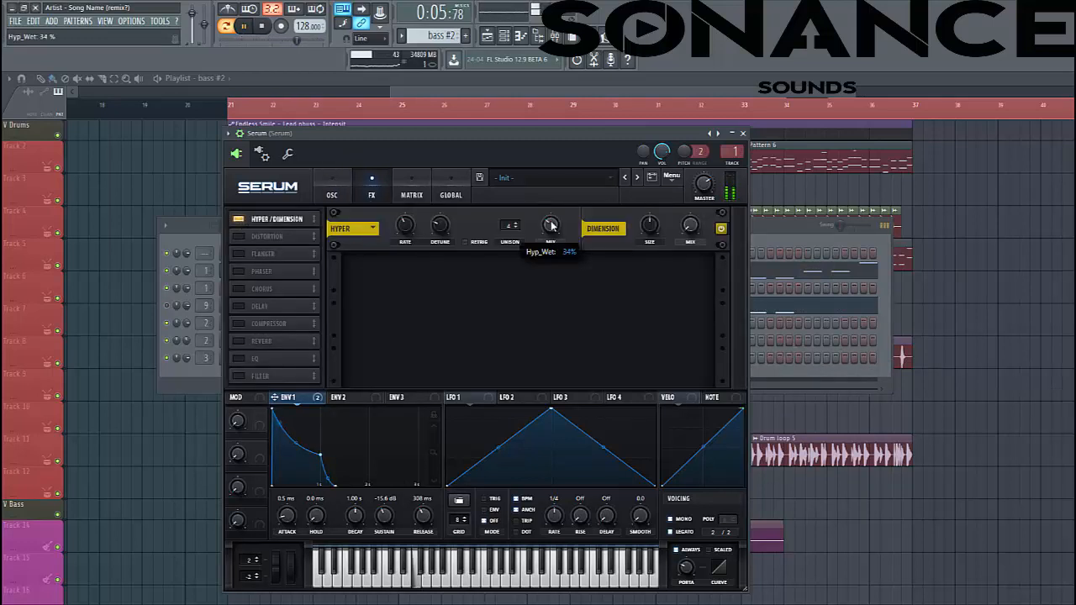
{"action": "mouse_move", "coordinate": [690, 227]}
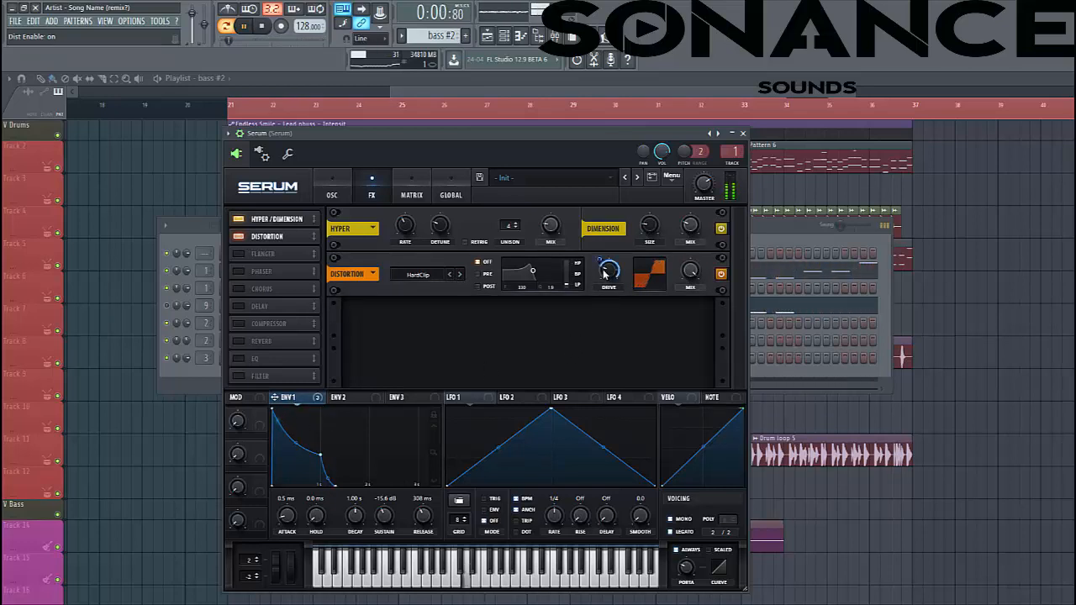
{"action": "left_click_drag", "start_coordinate": [609, 271], "coordinate": [608, 260]}
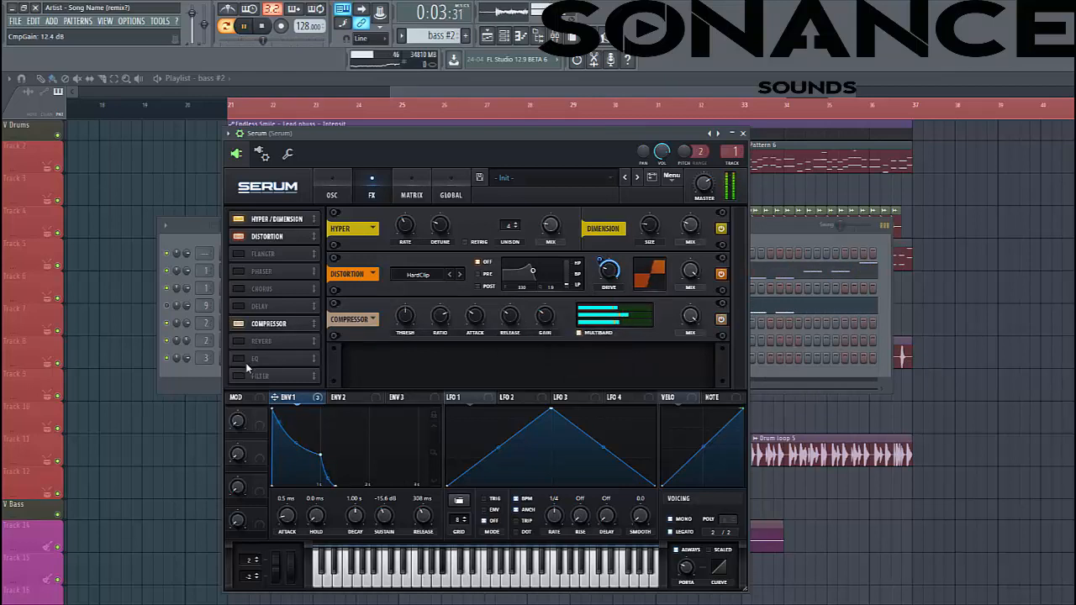
{"action": "left_click", "coordinate": [255, 340]}
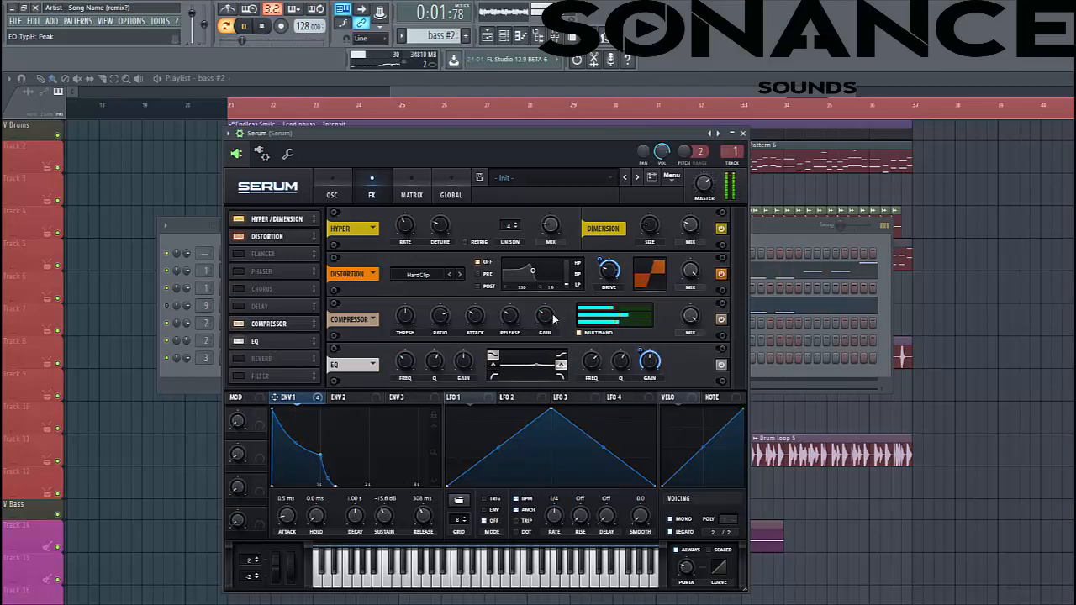
{"action": "left_click", "coordinate": [411, 185]}
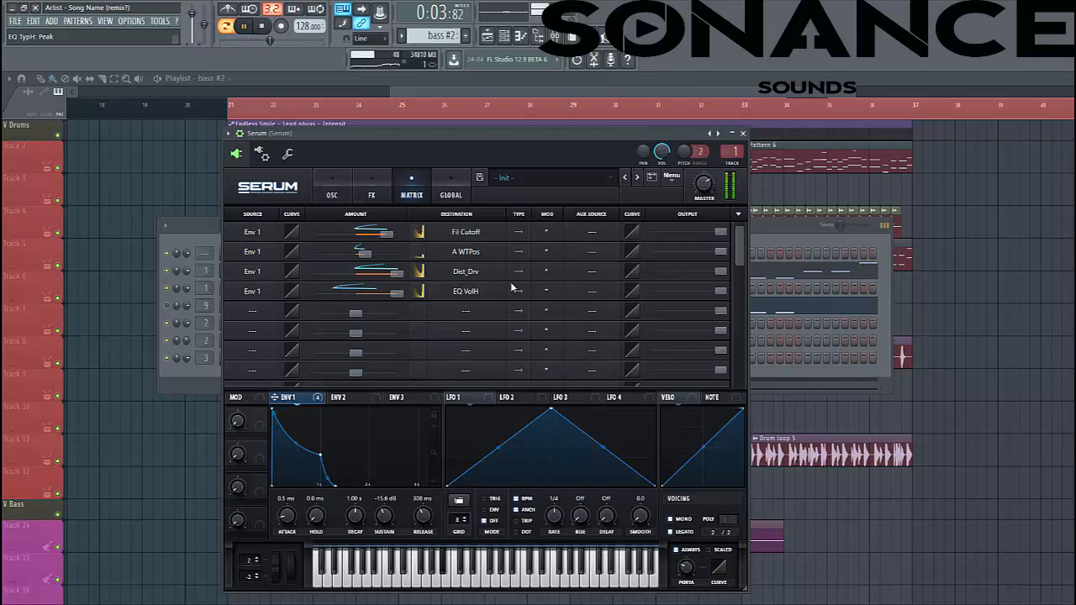
- Set ENV 1's EQ gain amount to 16 and raise the reverb low cut to 20%
{"action": "left_click", "coordinate": [331, 186]}
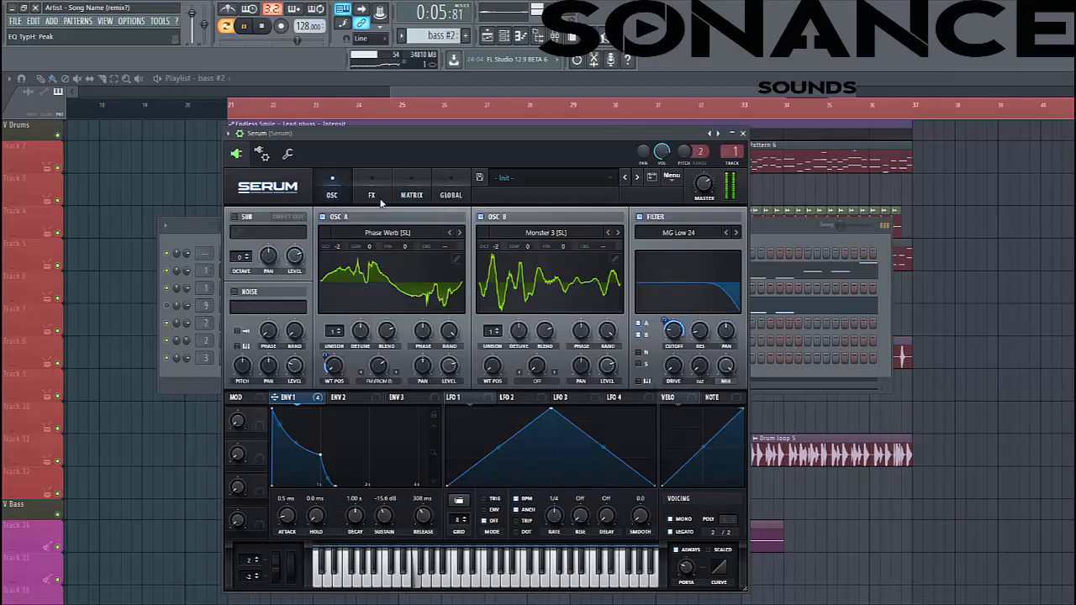
{"action": "left_click", "coordinate": [371, 189]}
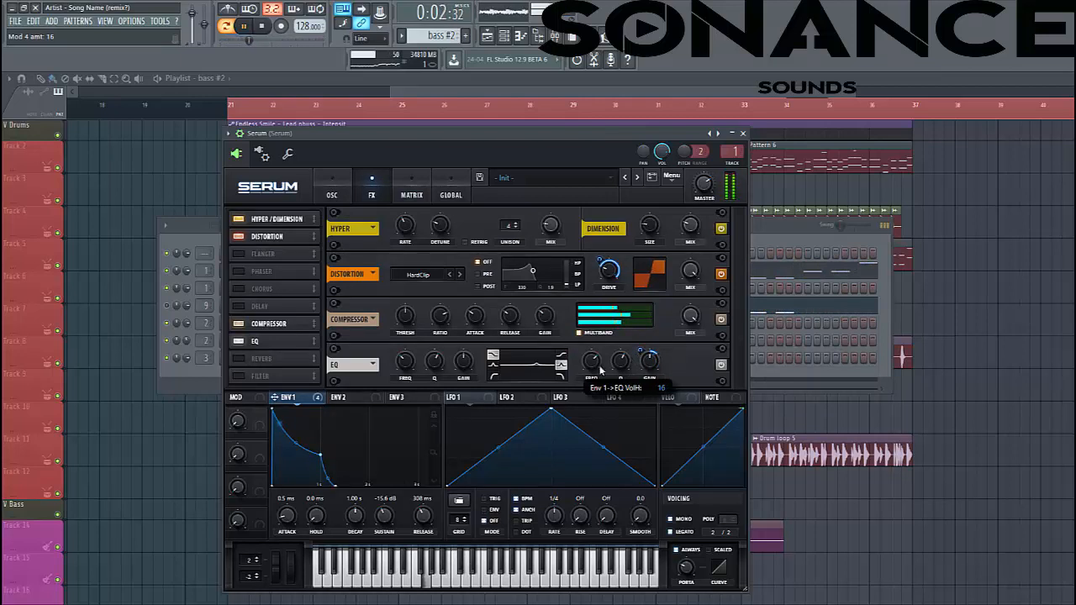
{"action": "left_click_drag", "start_coordinate": [593, 363], "coordinate": [593, 353]}
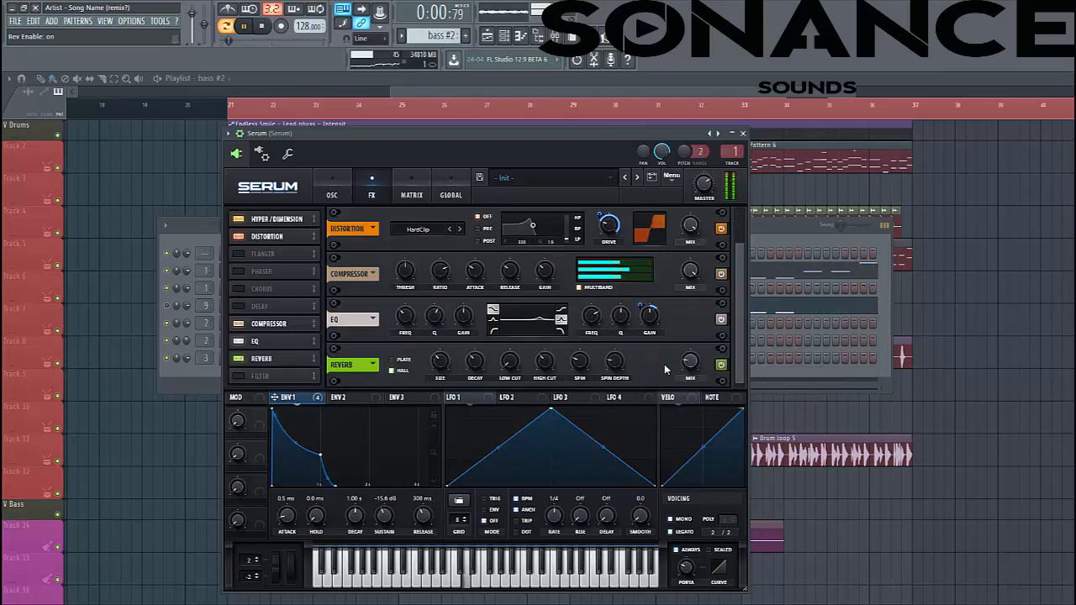
{"action": "left_click_drag", "start_coordinate": [510, 363], "coordinate": [510, 353]}
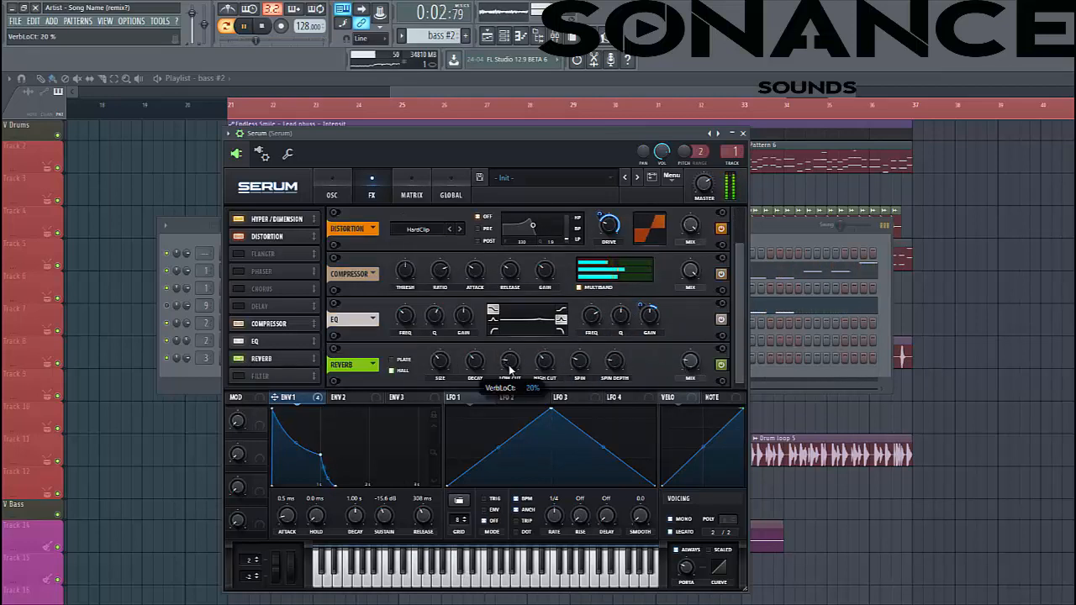